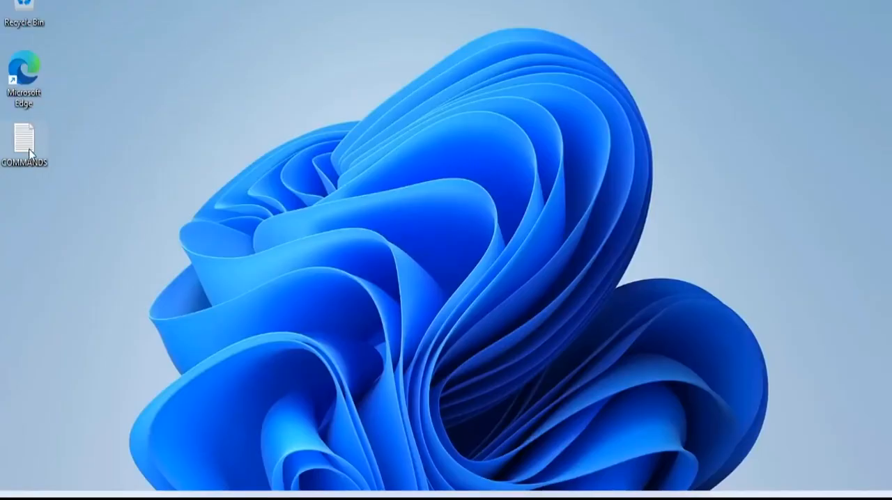
View the COMMANDS notes file with the install commands and download links.
double_click(27, 138)
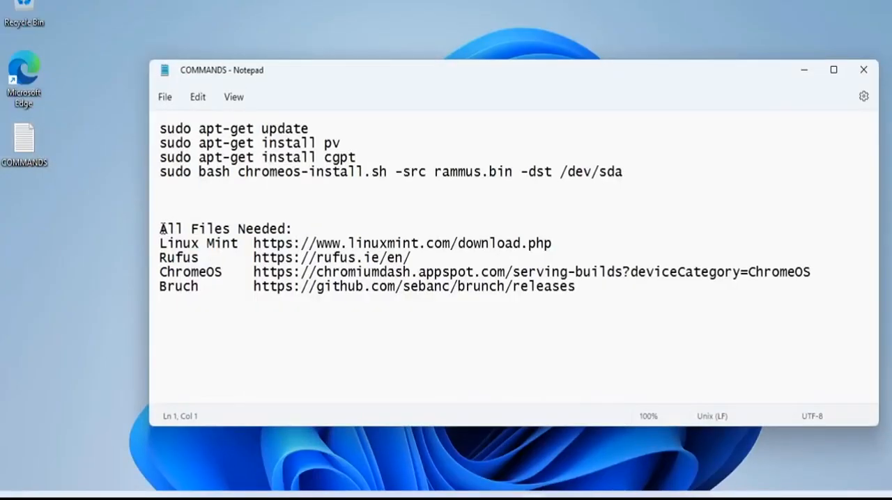
left_click(574, 243)
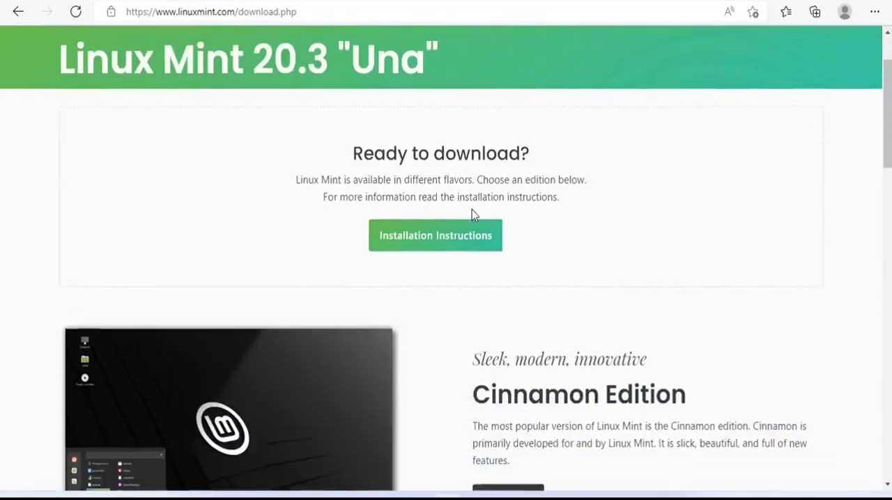
Download Linux Mint 20.3 Cinnamon Edition from the Linux Mint download page.
scroll("down", 3)
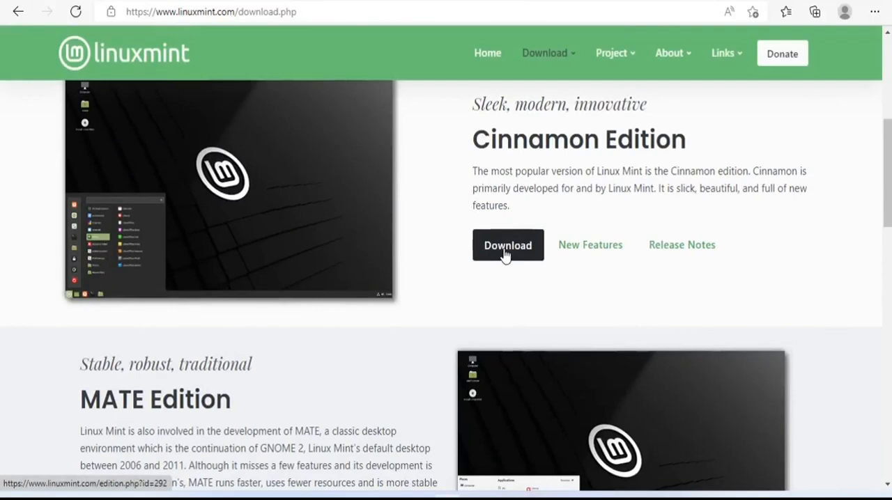
left_click(507, 245)
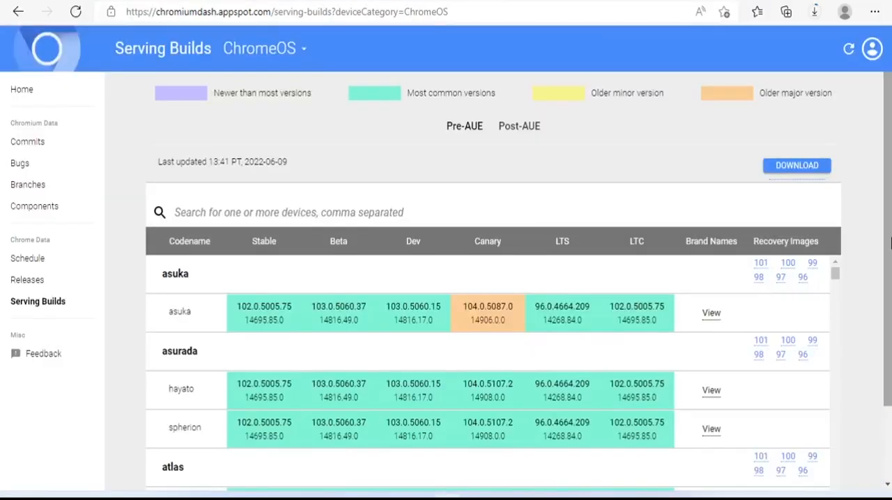
Download the release 101 ChromeOS recovery image for the rammus board from Serving Builds.
scroll("down", 3)
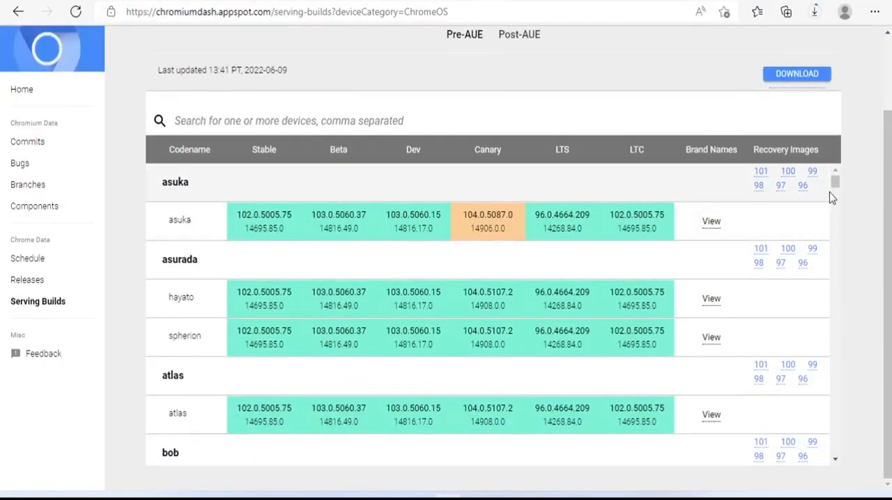
scroll("down", 3)
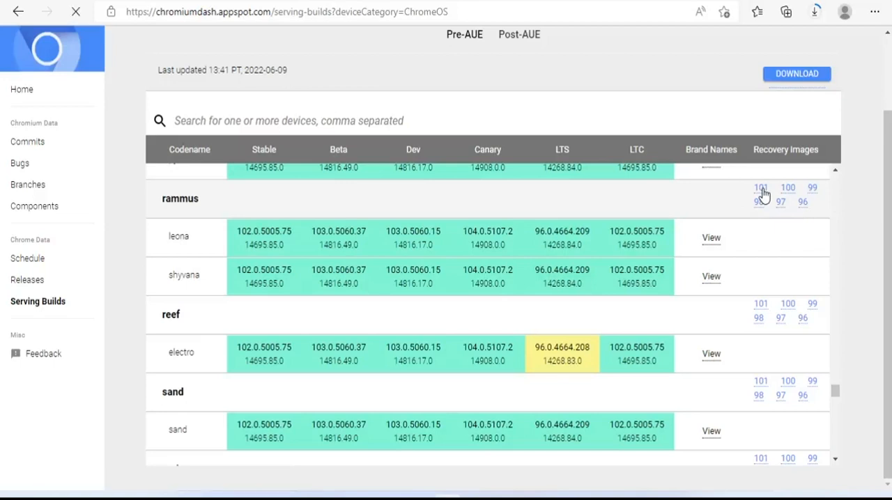
left_click(811, 12)
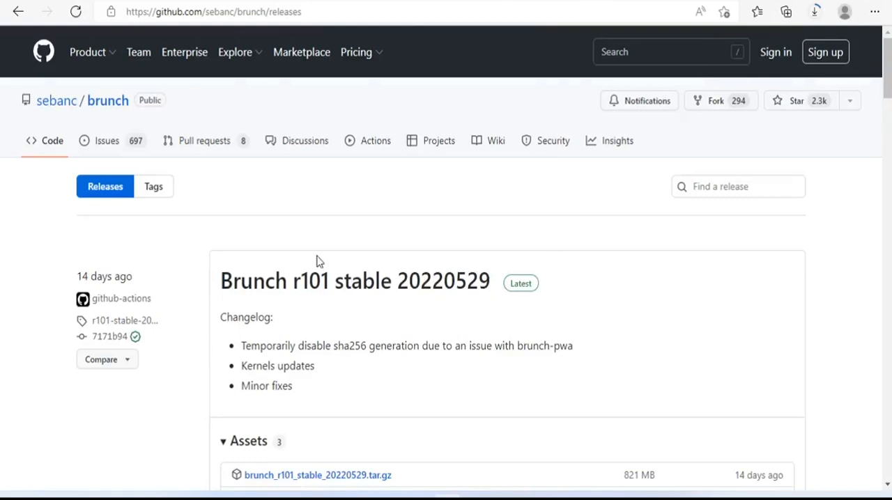
Download brunch_r101_stable_20220529.tar.gz from the latest Brunch release assets.
scroll("down", 3)
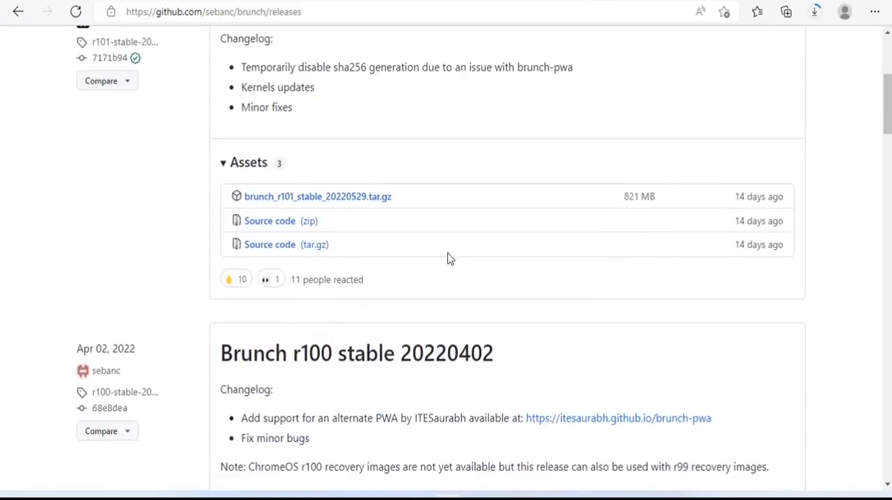
mouse_move(334, 201)
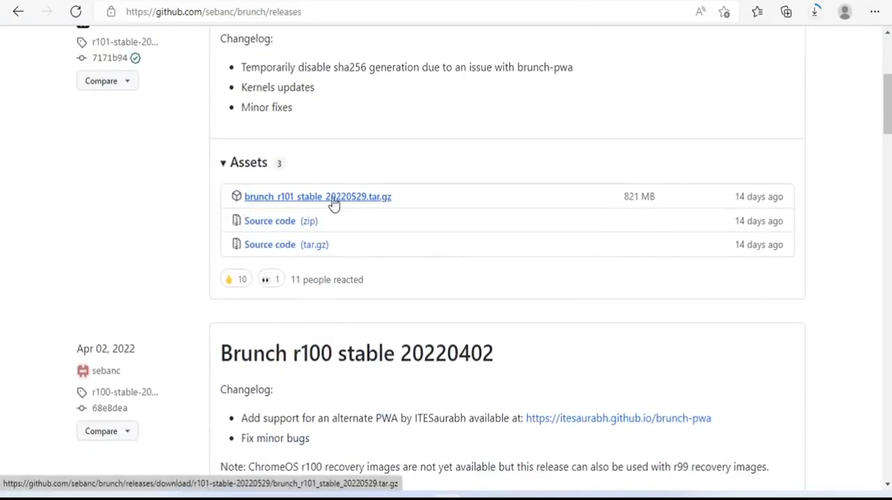
left_click(817, 13)
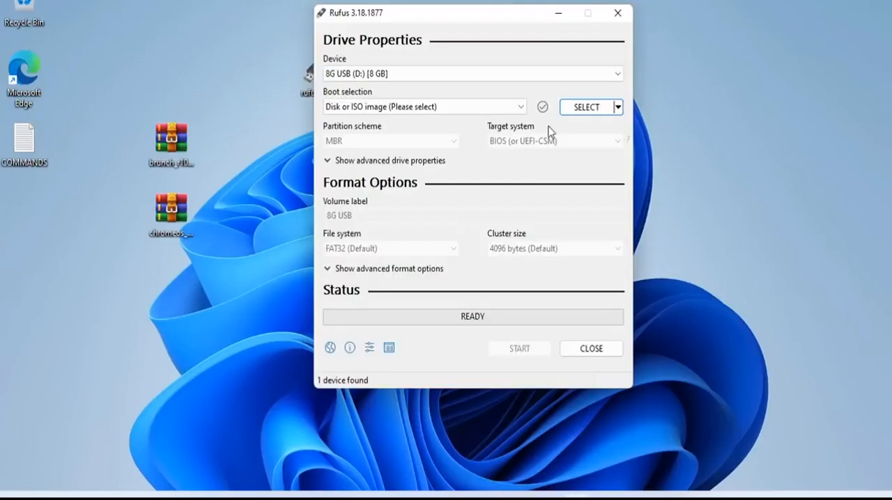
Write the Linux Mint 20.3 Cinnamon 64-bit ISO to the 8 GB USB in ISO mode and close Rufus.
left_click(585, 106)
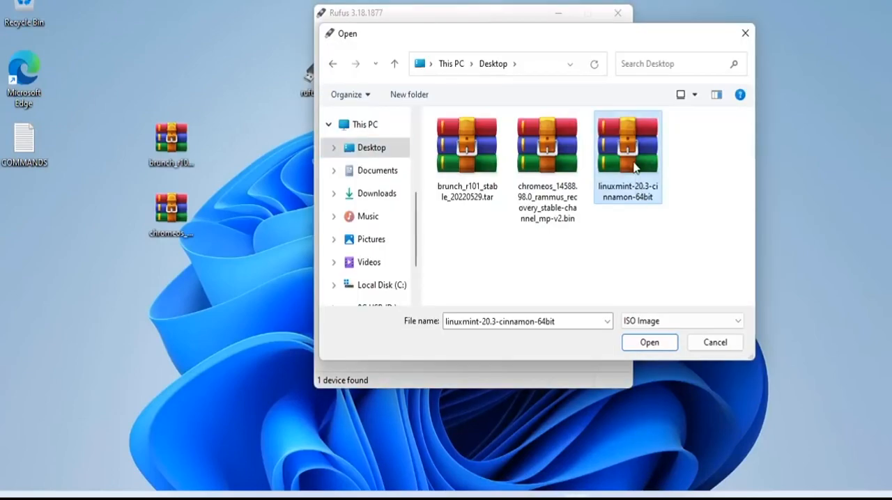
left_click(649, 343)
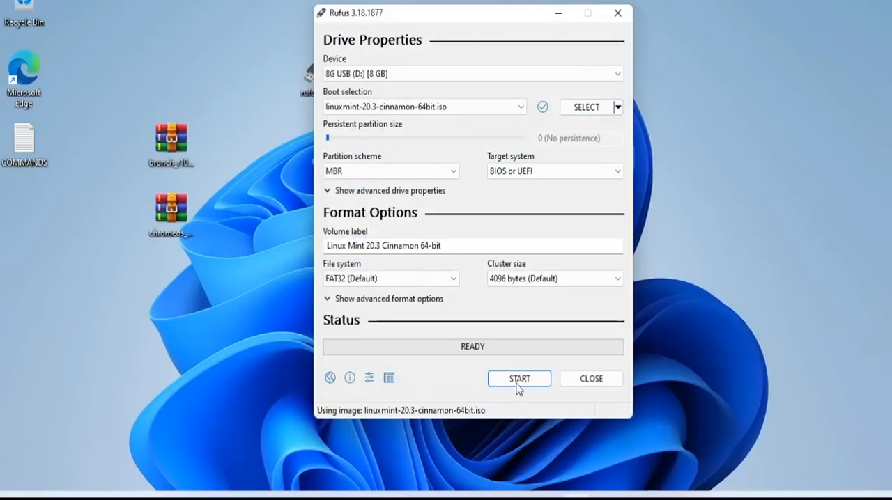
left_click(518, 379)
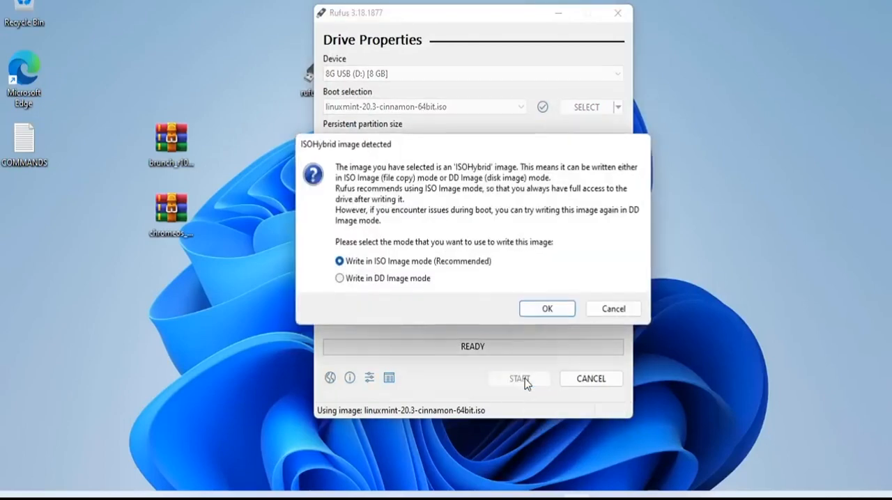
left_click(546, 309)
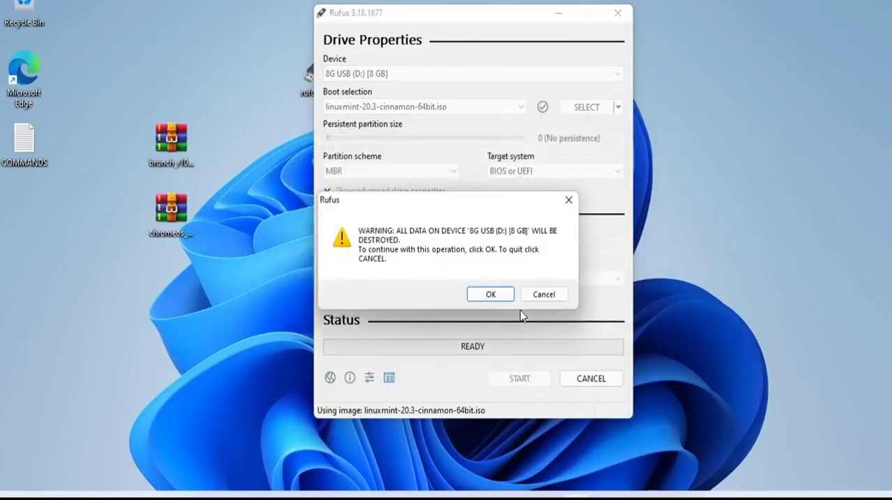
left_click(491, 294)
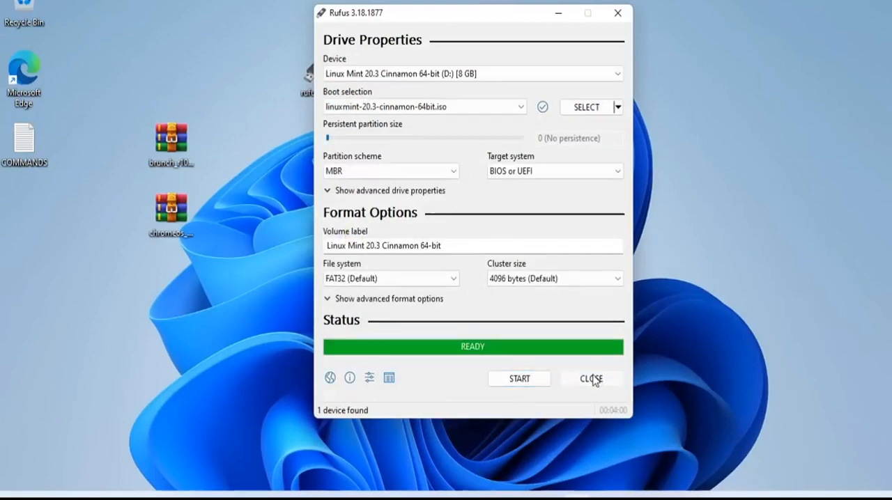
left_click(591, 379)
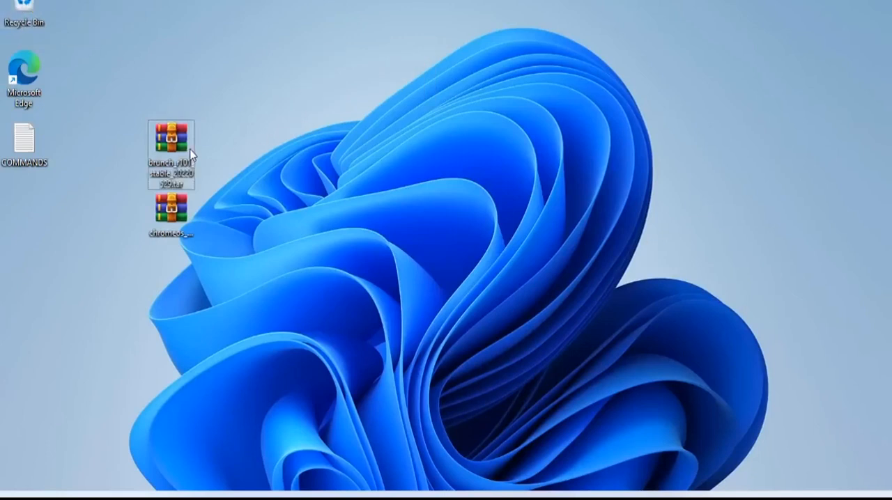
Extract the Brunch archive to the desktop and rename the new folder to chromeOS.
right_click(170, 139)
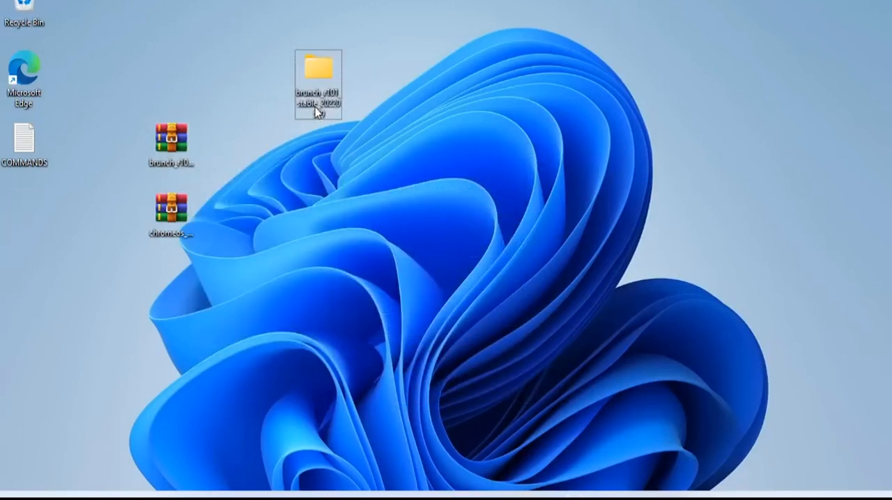
double_click(319, 74)
type("chromeOS")
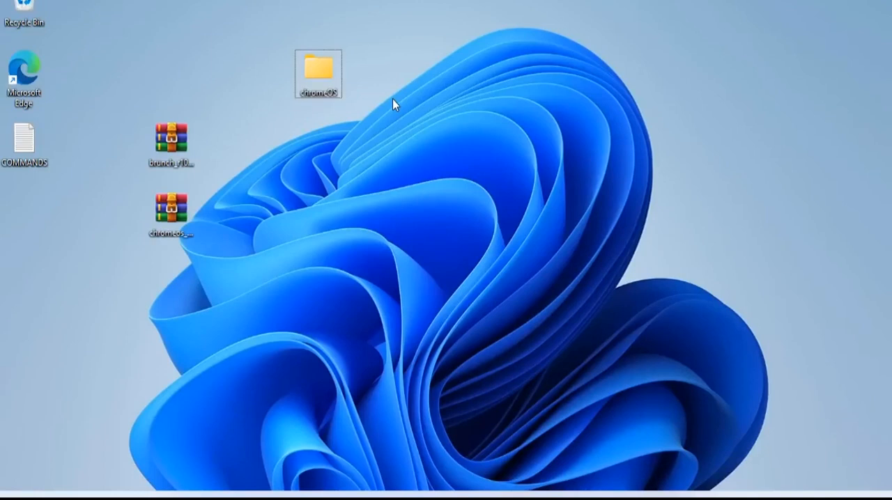
left_click(170, 139)
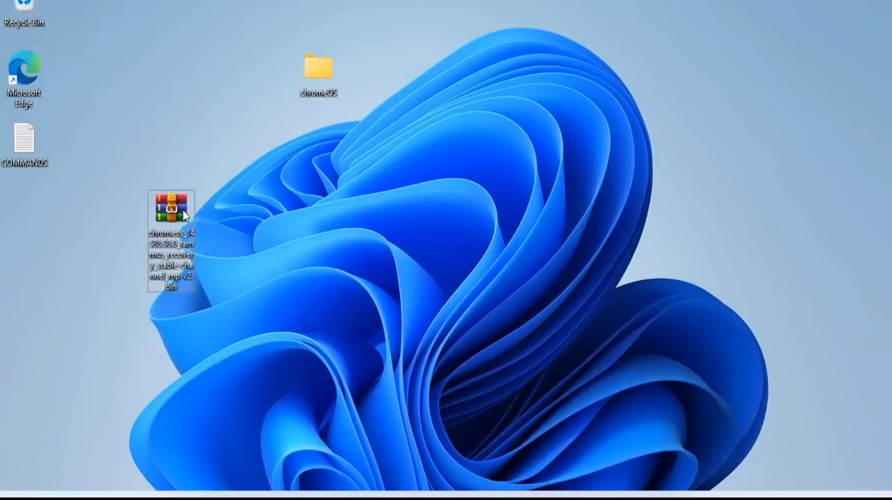
Extract the rammus recovery archive to the desktop and rename the .bin file to rammus.bin.
right_click(170, 209)
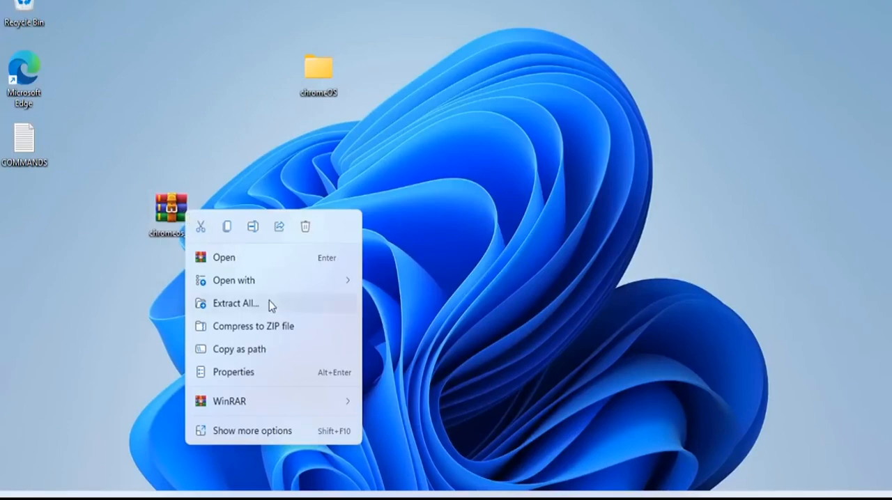
left_click(235, 303)
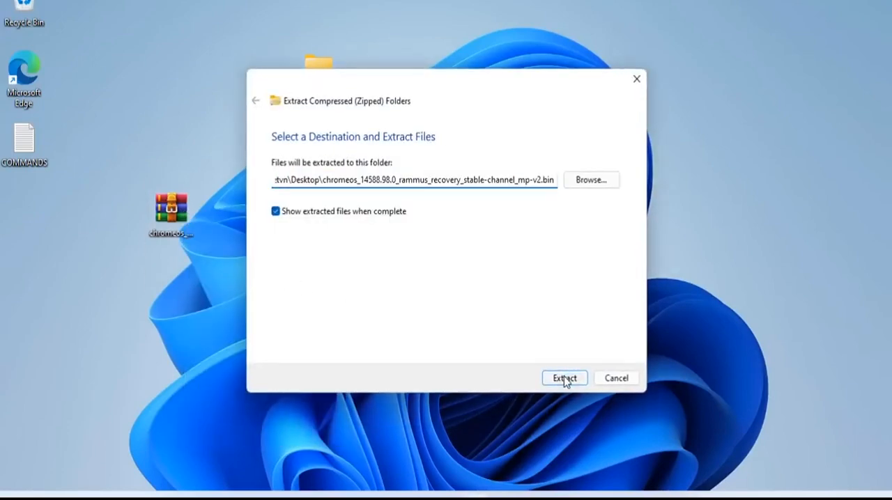
left_click(564, 379)
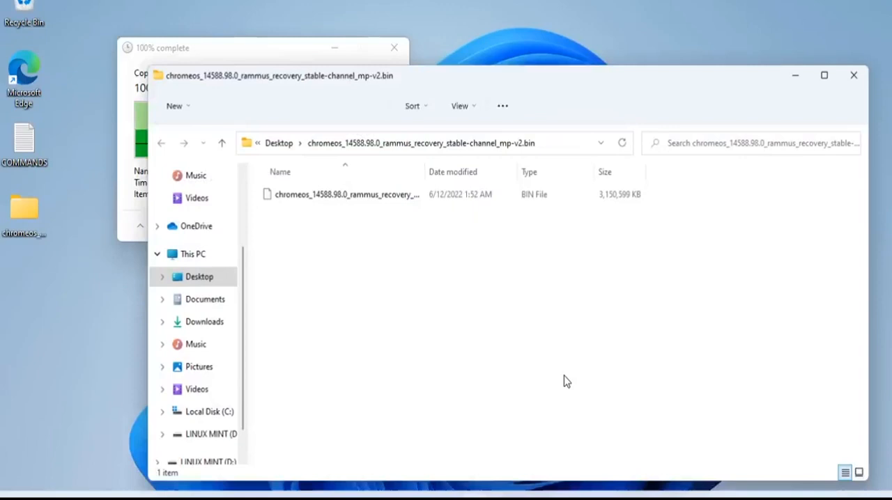
left_click(341, 193)
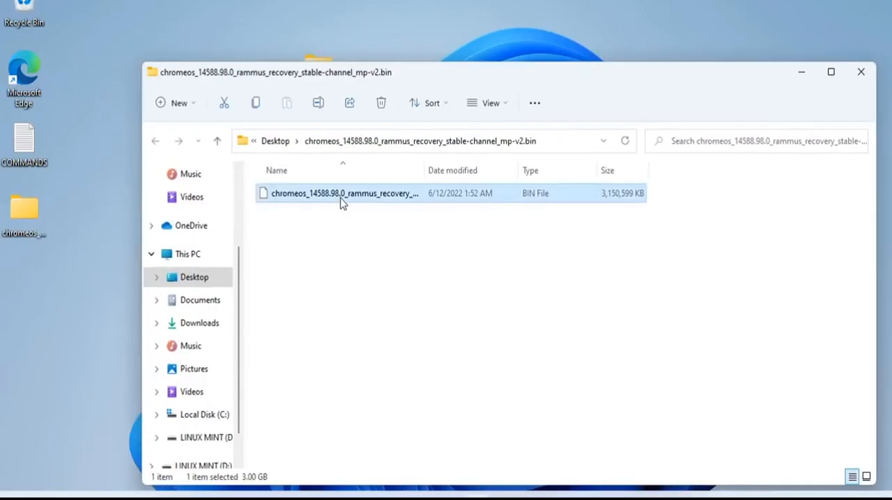
key("F2")
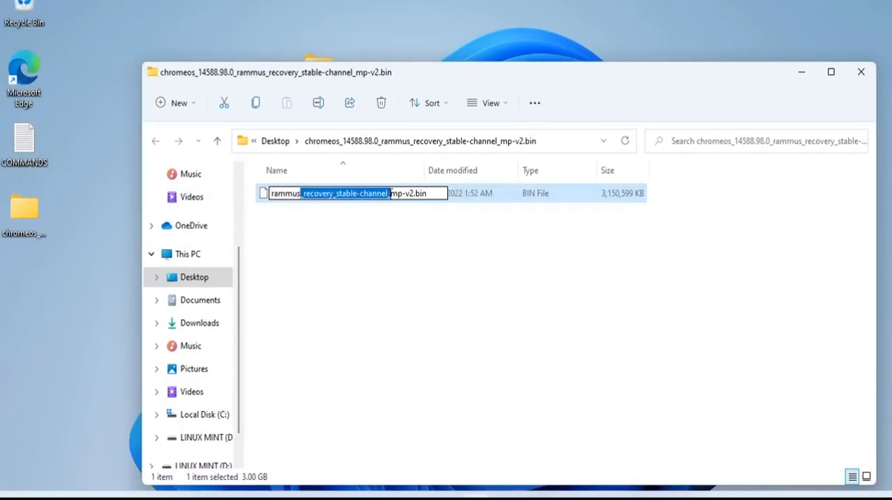
type("rammus.bin")
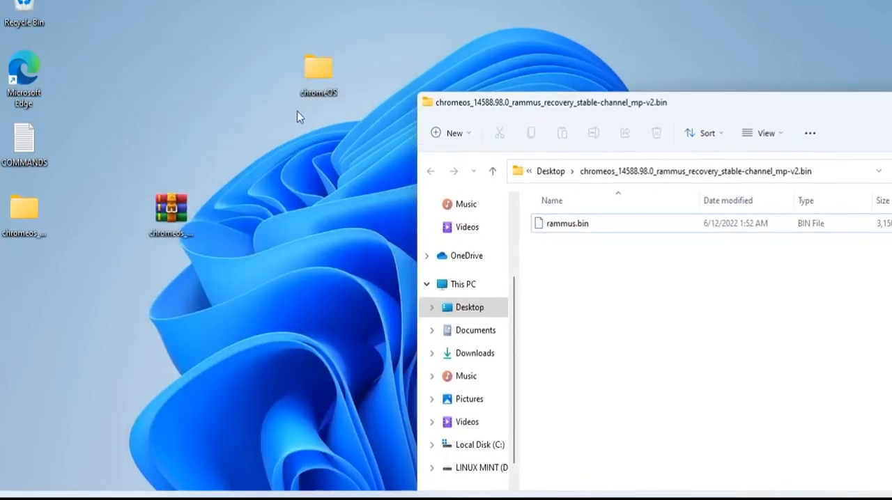
double_click(321, 67)
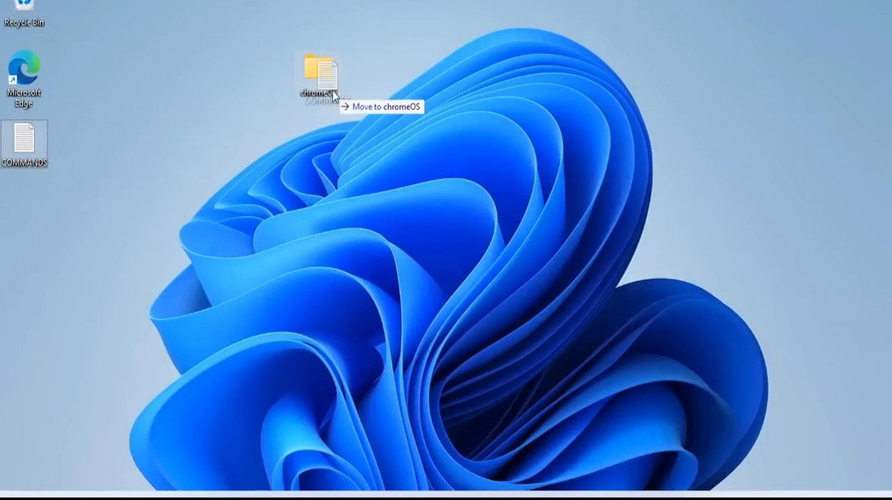
Copy the chromeOS folder with rammus.bin and COMMANDS to LINUX MINT (D:) and eject Cruzer Blade.
double_click(321, 66)
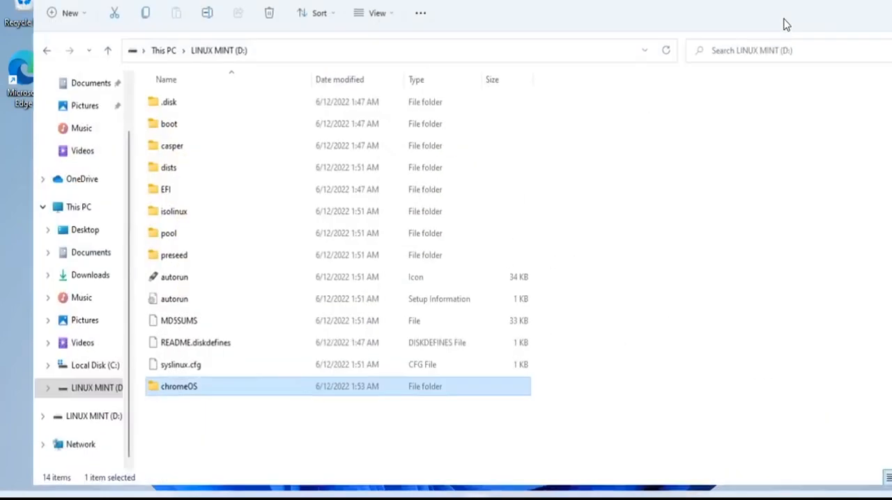
double_click(178, 387)
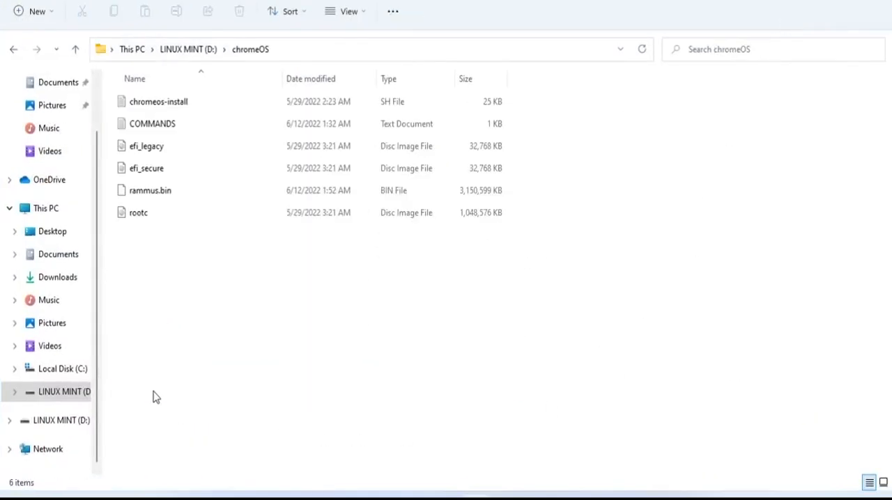
key("ctrl+a")
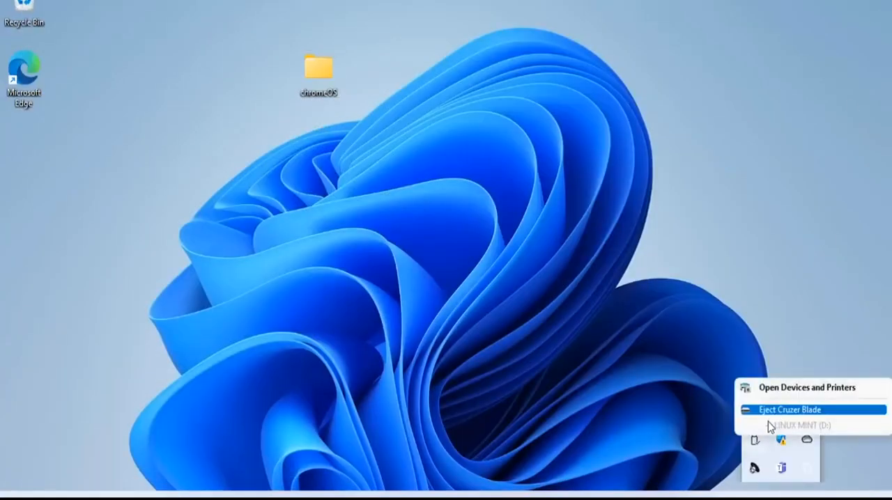
left_click(803, 410)
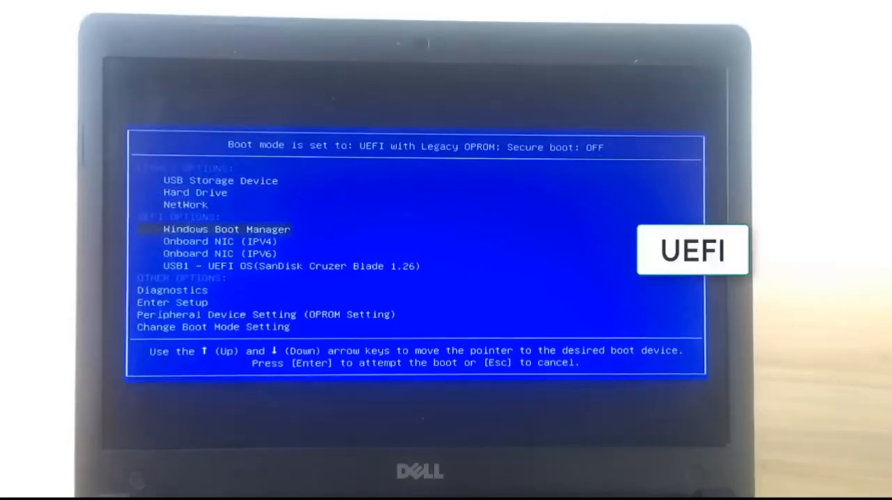
Boot from USB1 - UEFI OS (SanDisk Cruzer Blade) in the F12 boot menu.
key("Down")
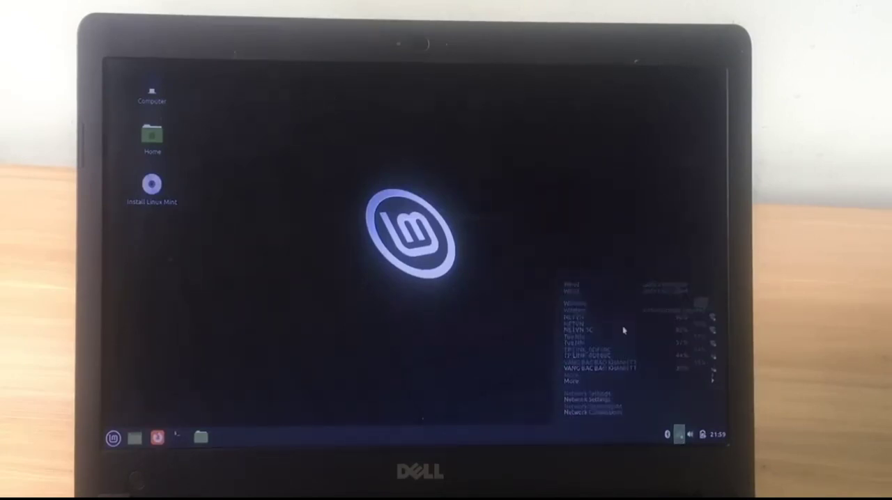
Join the Wi-Fi network with its password from the network applet.
left_click(582, 329)
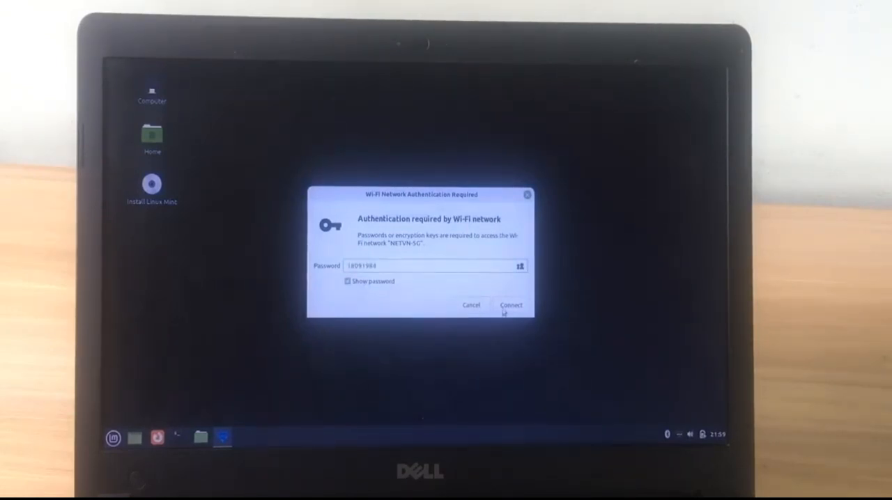
left_click(511, 306)
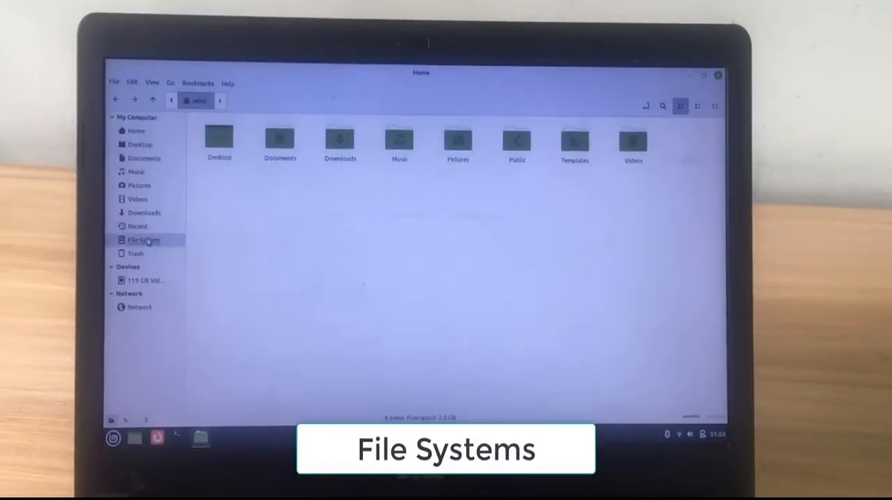
Navigate from the file system root into cdrom > chromeOS on the live USB.
left_click(143, 240)
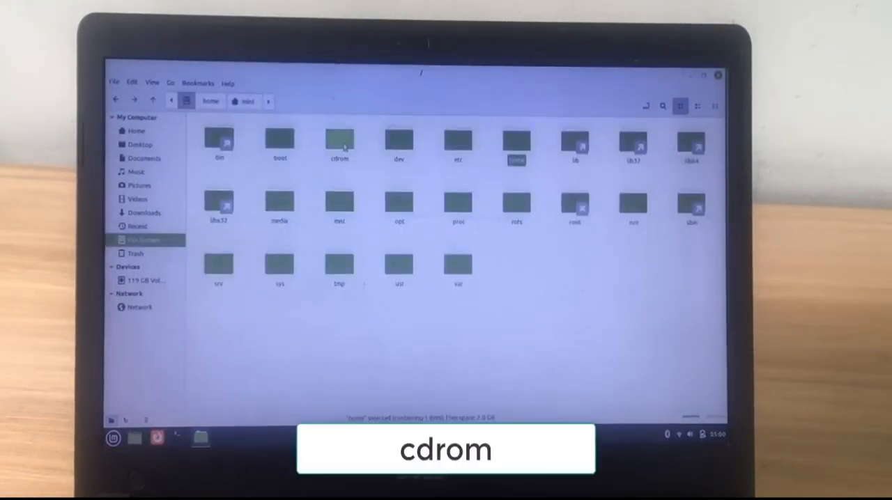
double_click(339, 138)
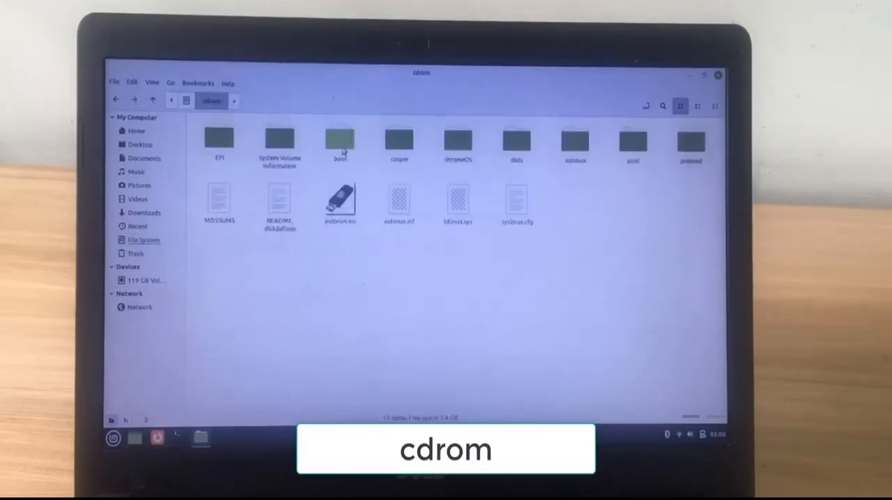
mouse_move(453, 170)
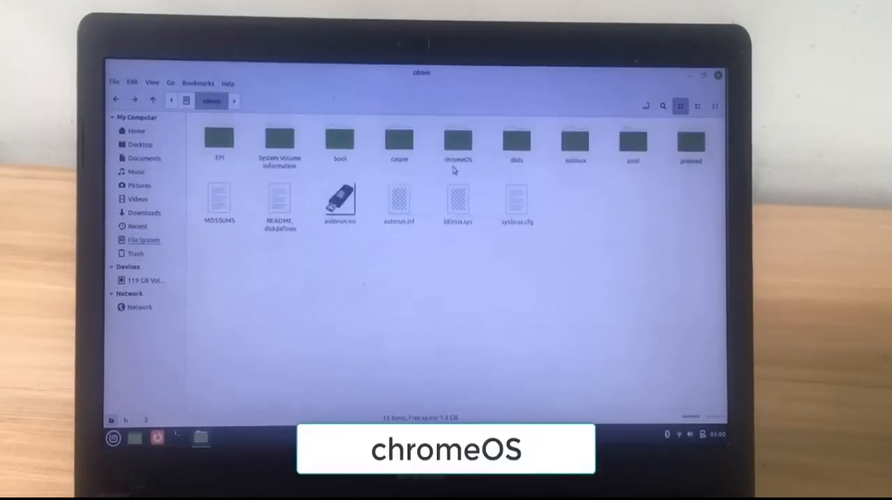
left_click(456, 139)
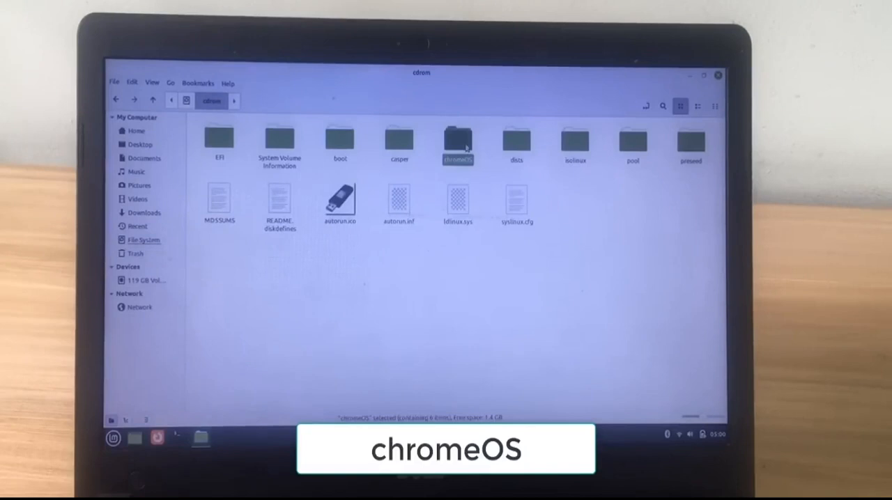
double_click(457, 139)
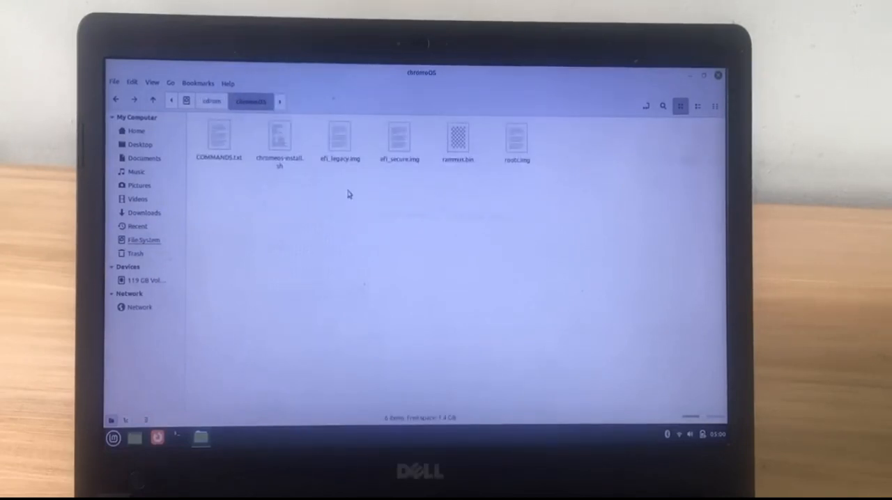
Launch a terminal in the chromeOS folder and view COMMANDS.txt read-only.
right_click(349, 195)
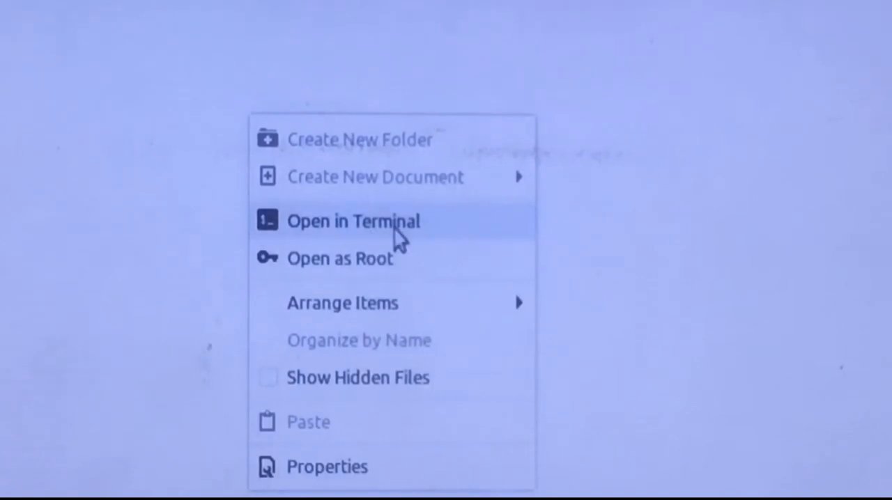
left_click(354, 221)
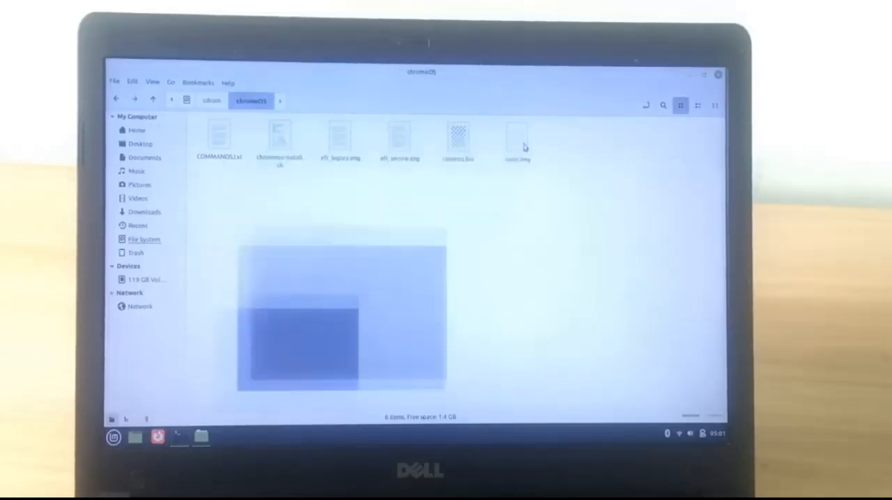
double_click(220, 133)
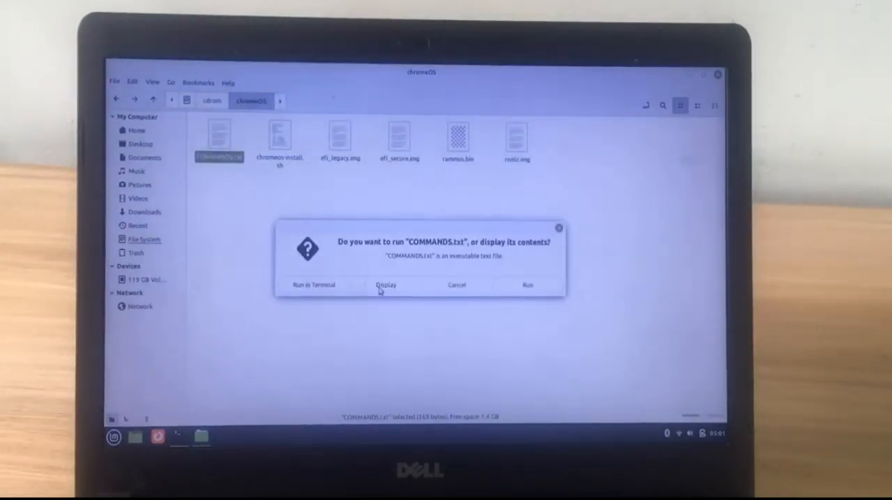
left_click(385, 285)
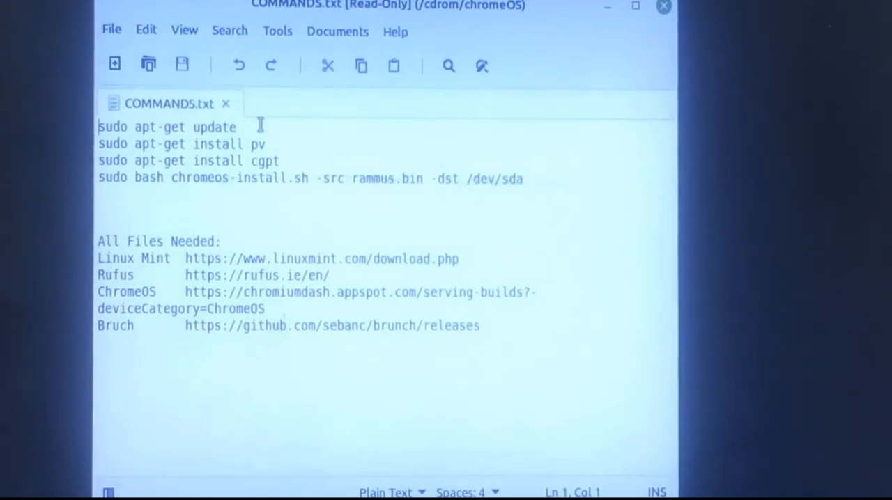
Select the 'sudo apt-get update' line in COMMANDS.txt for copying.
triple_click(167, 126)
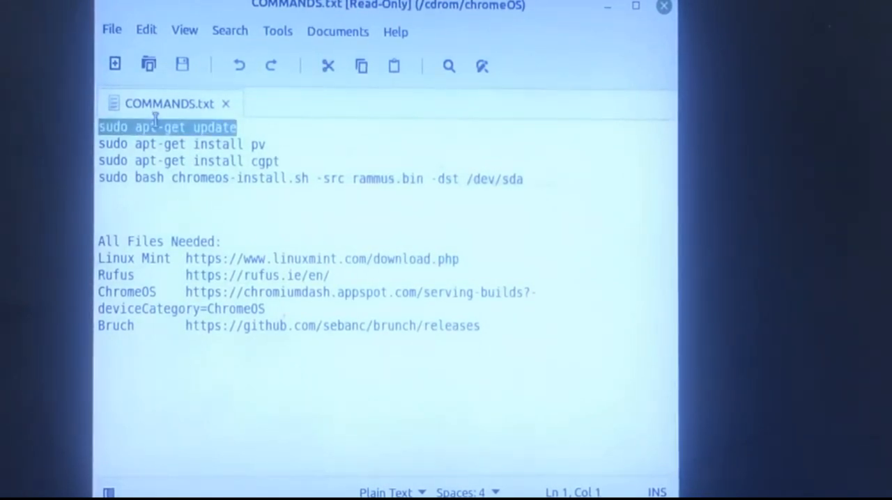
mouse_move(341, 96)
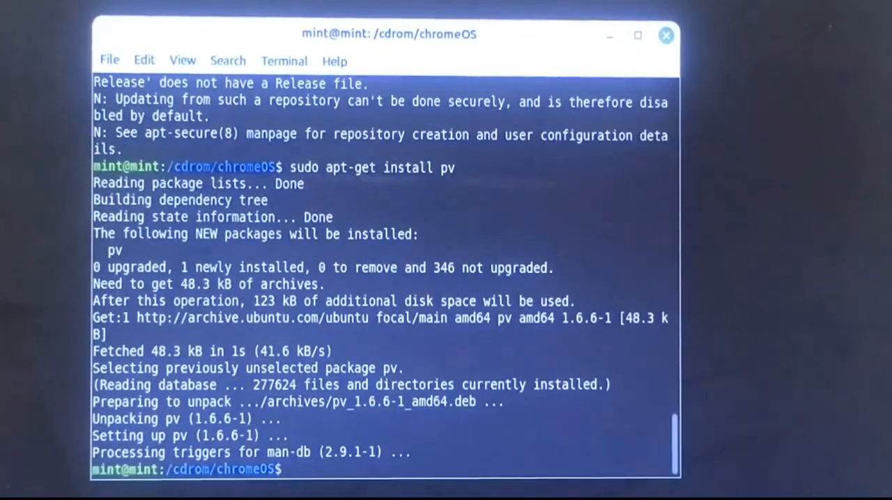
Install cgpt with apt-get and run the Brunch installer onto /dev/sda until it succeeds.
type("sudo apt-get install cgpt")
type("sudo bash chromeos-install.sh -src rammus.bin -dst /dev/sda")
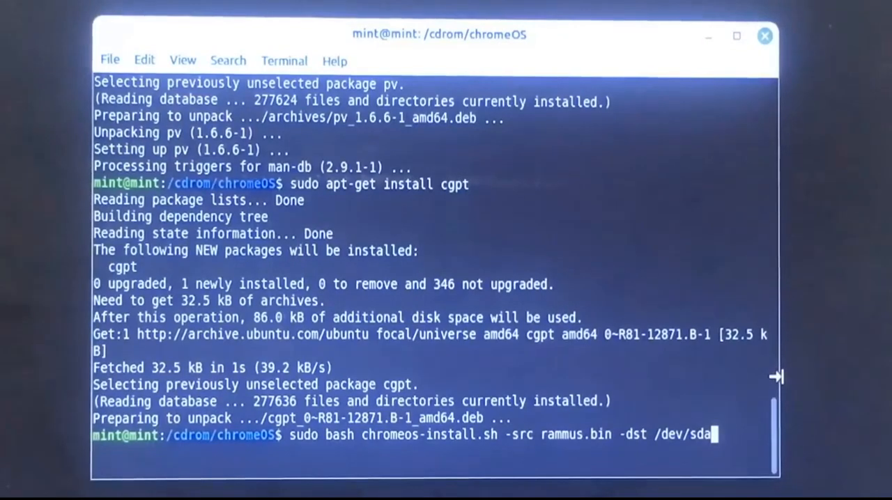
key("Return")
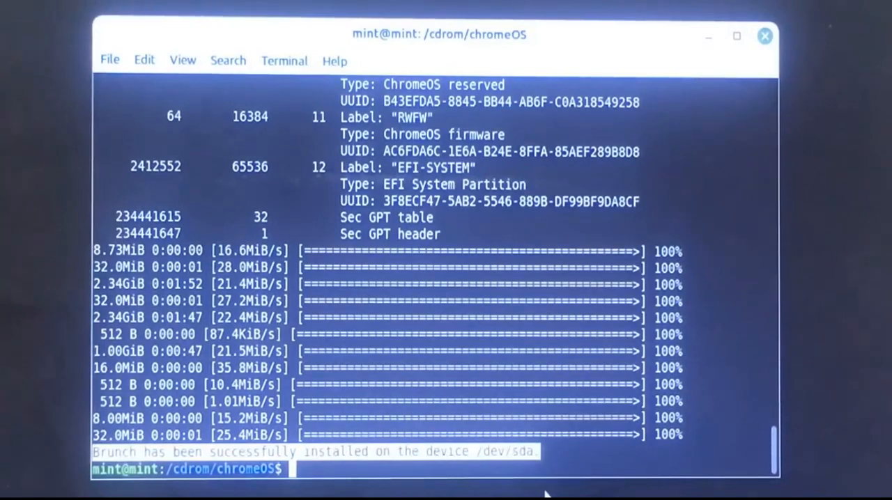
Exit the terminal after Brunch reports a successful install.
type("ex")
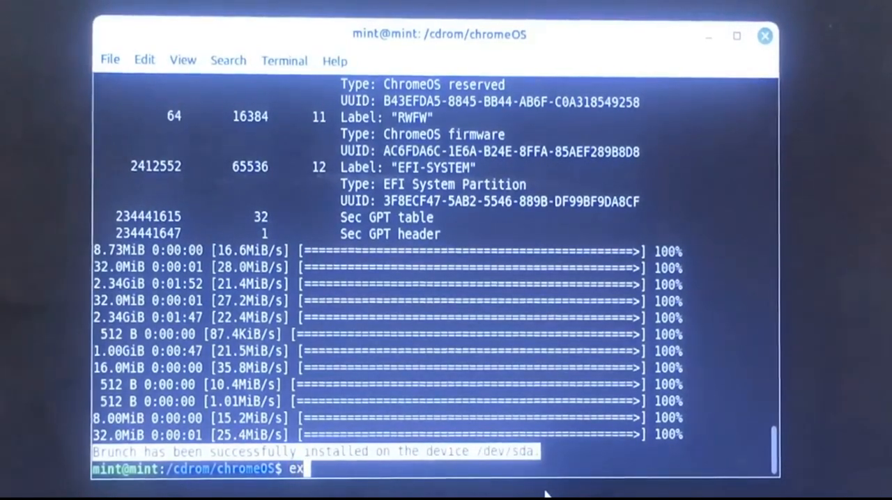
type("it")
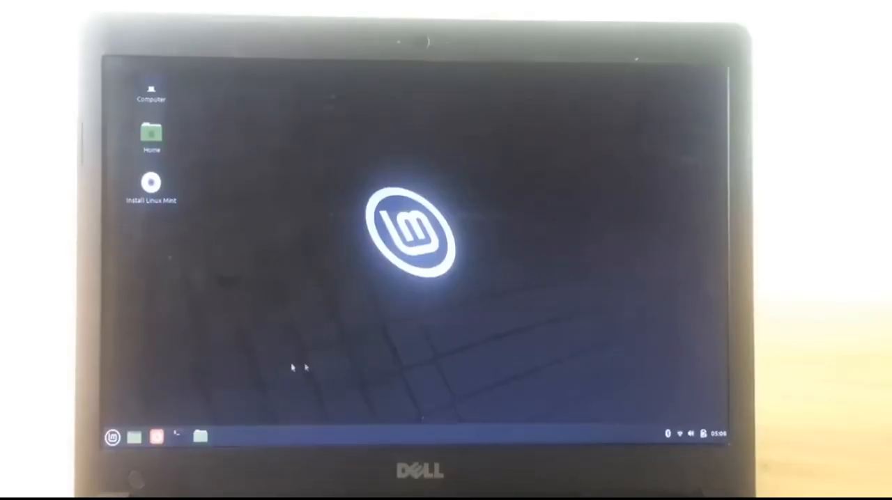
Shut down the live Linux Mint session from the Menu's Quit prompt.
left_click(114, 443)
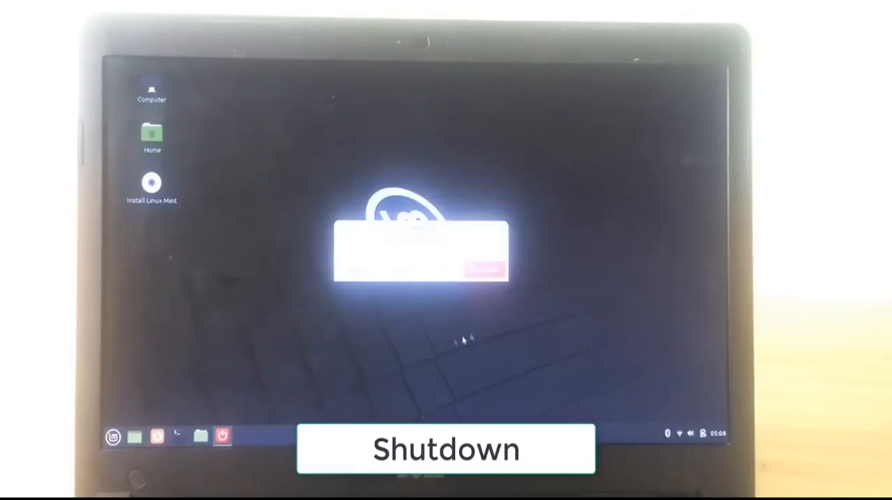
left_click(482, 273)
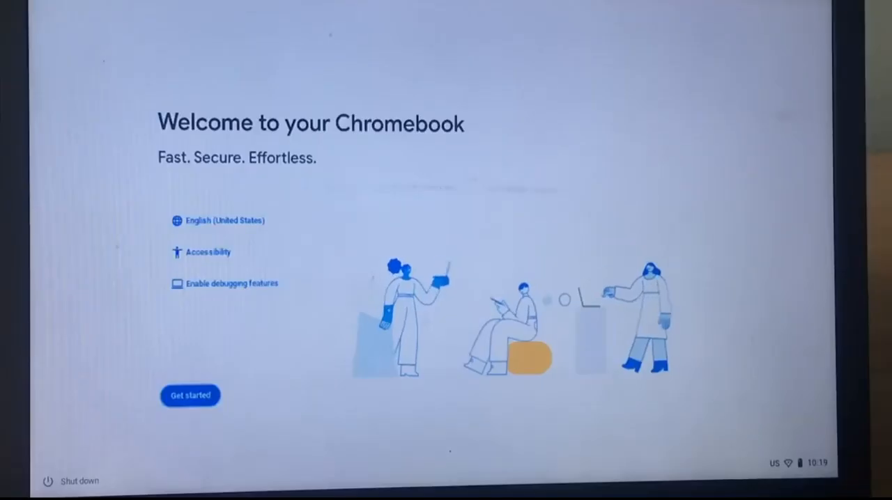
Start Chromebook setup, join the Wi-Fi network and accept Google's terms.
left_click(189, 396)
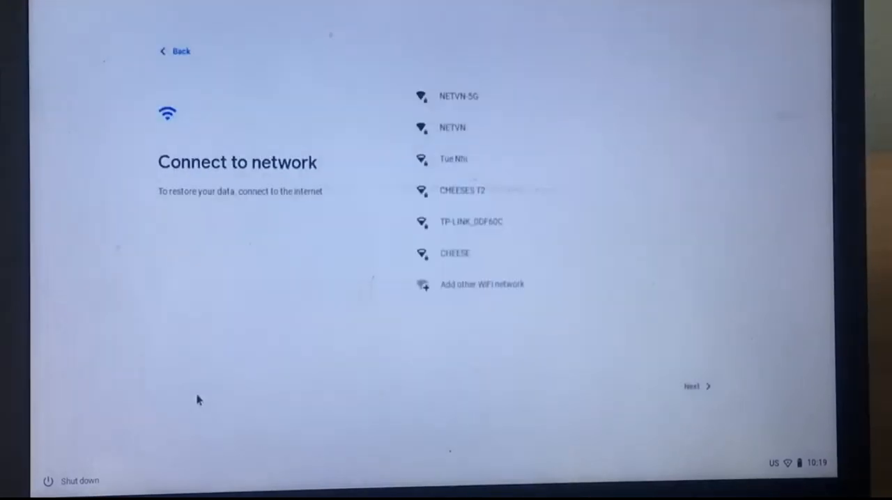
left_click(454, 96)
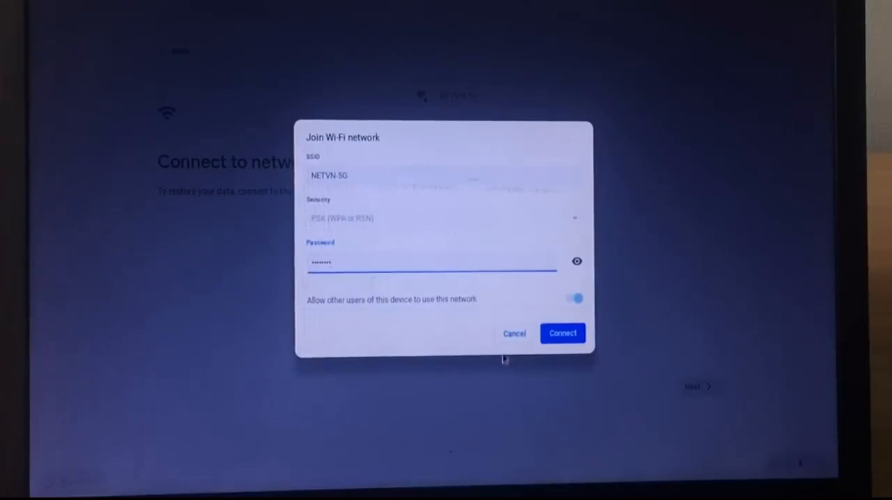
left_click(564, 334)
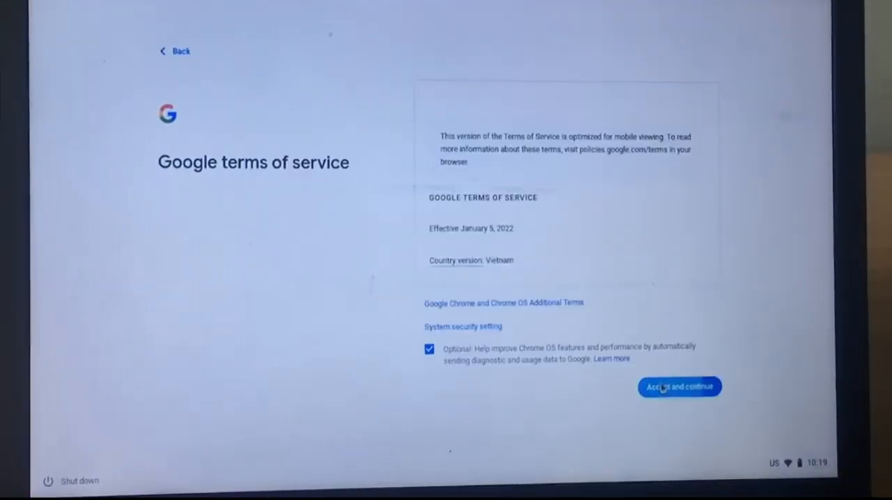
left_click(681, 386)
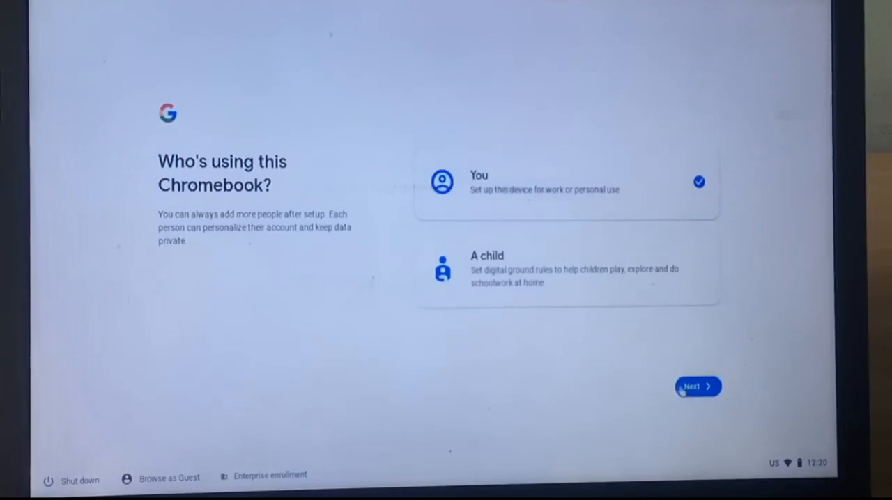
Choose personal use, sign in with the account and reach the desktop.
left_click(697, 386)
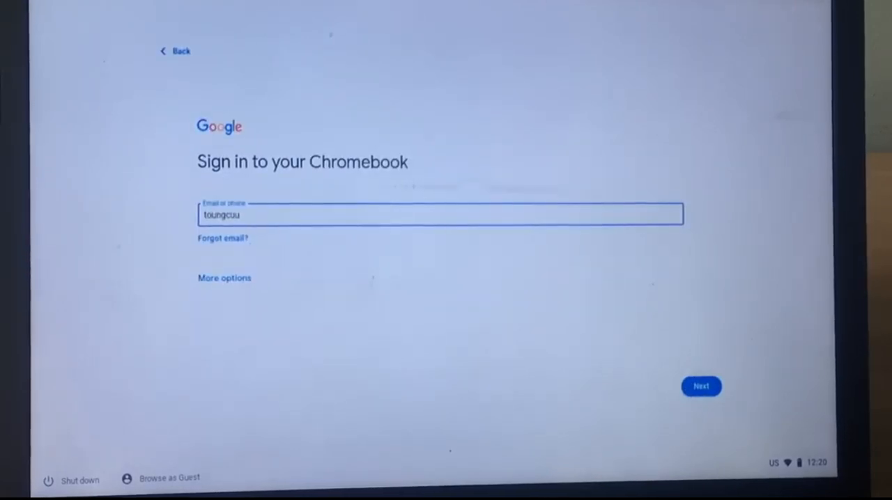
left_click(701, 385)
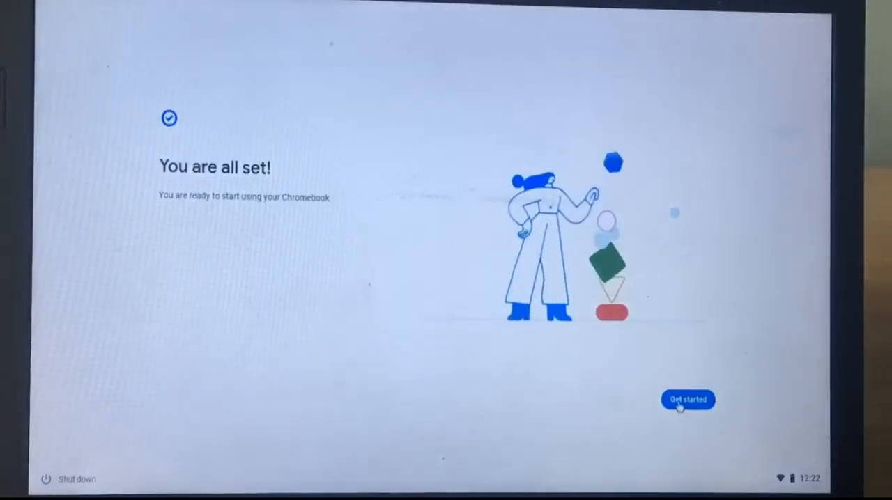
left_click(686, 399)
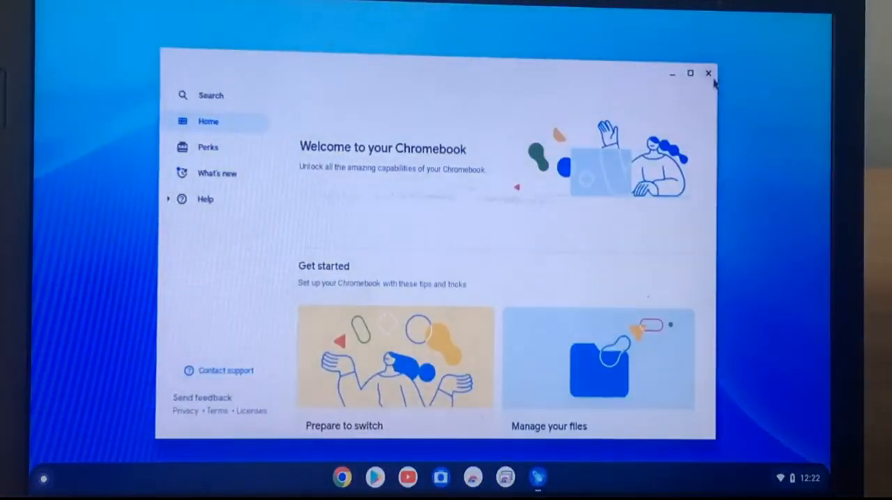
Close the welcome app and show the full grid of installed apps in the Launcher.
left_click(707, 73)
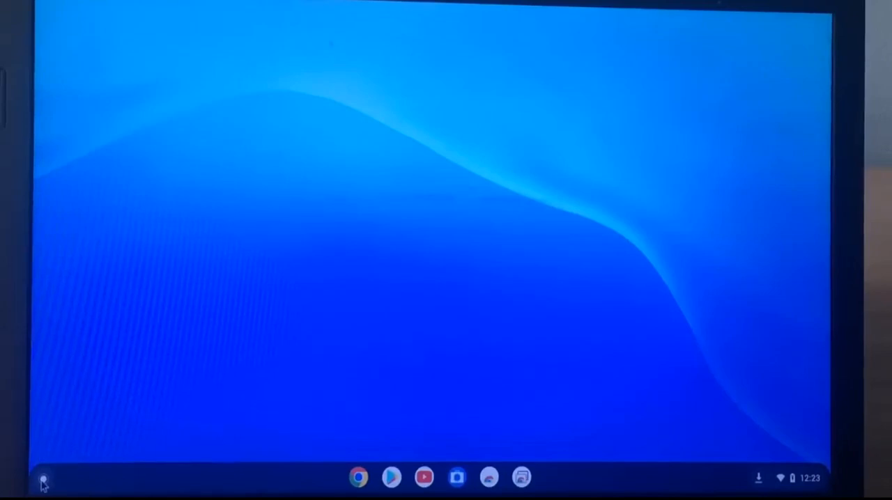
left_click(42, 484)
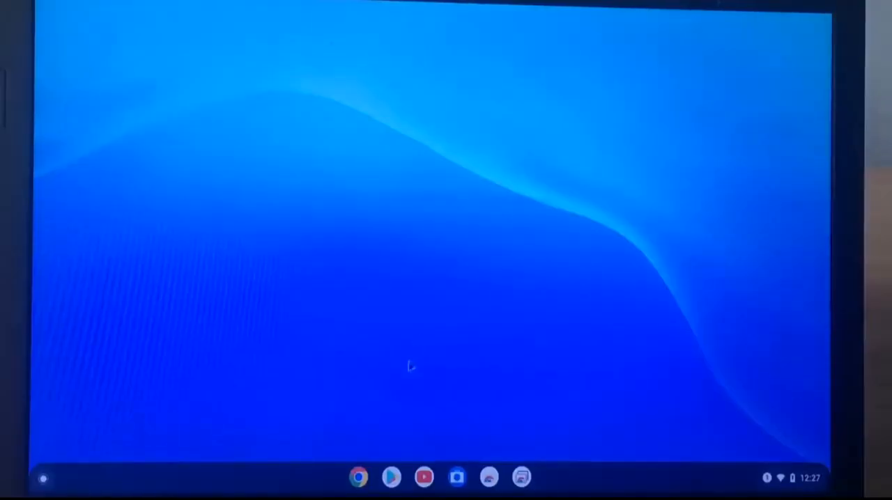
left_click(44, 475)
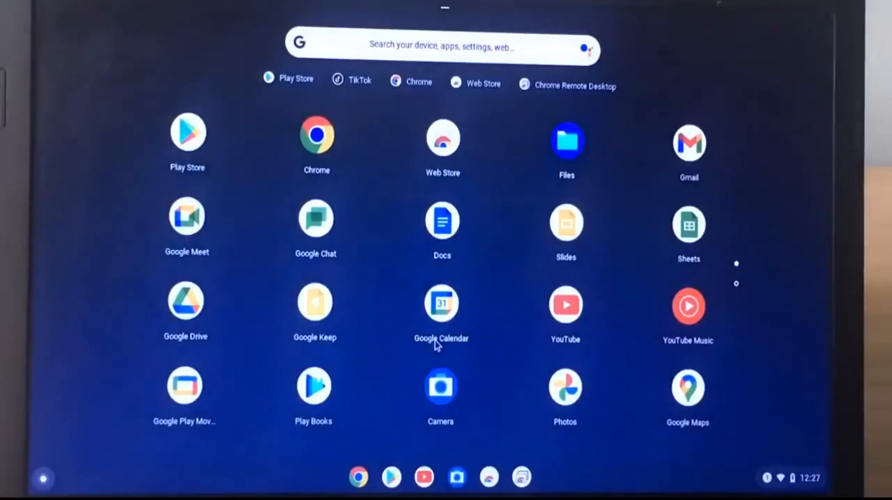